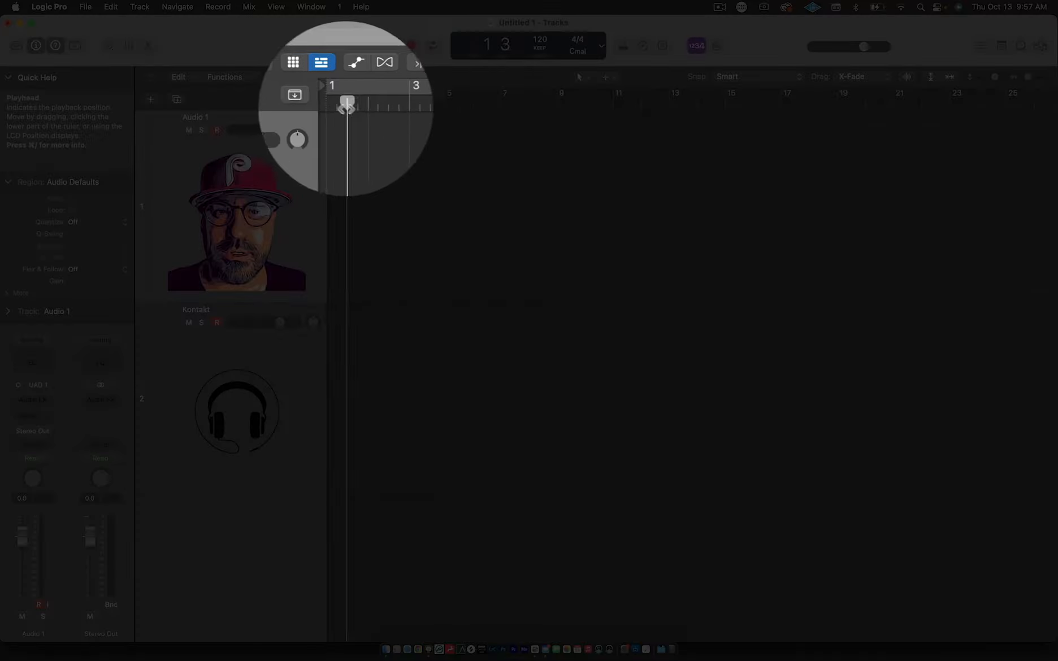
Scrub the playhead along the ruler and settle it back at bar 3.
drag(346, 107, 629, 93)
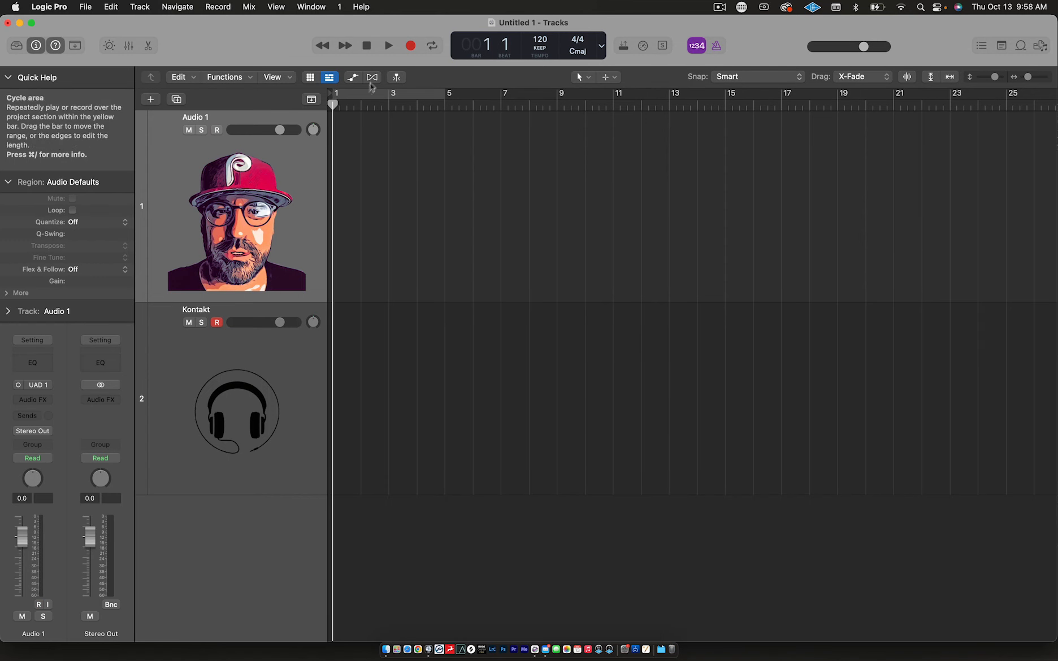
click(390, 45)
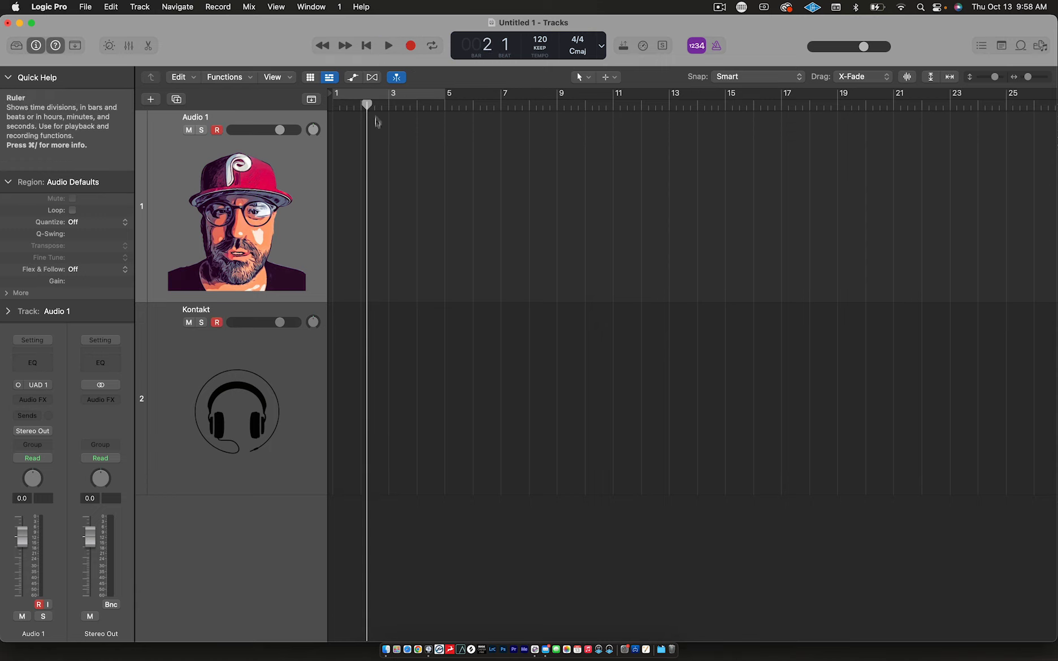
mouse_move(367, 104)
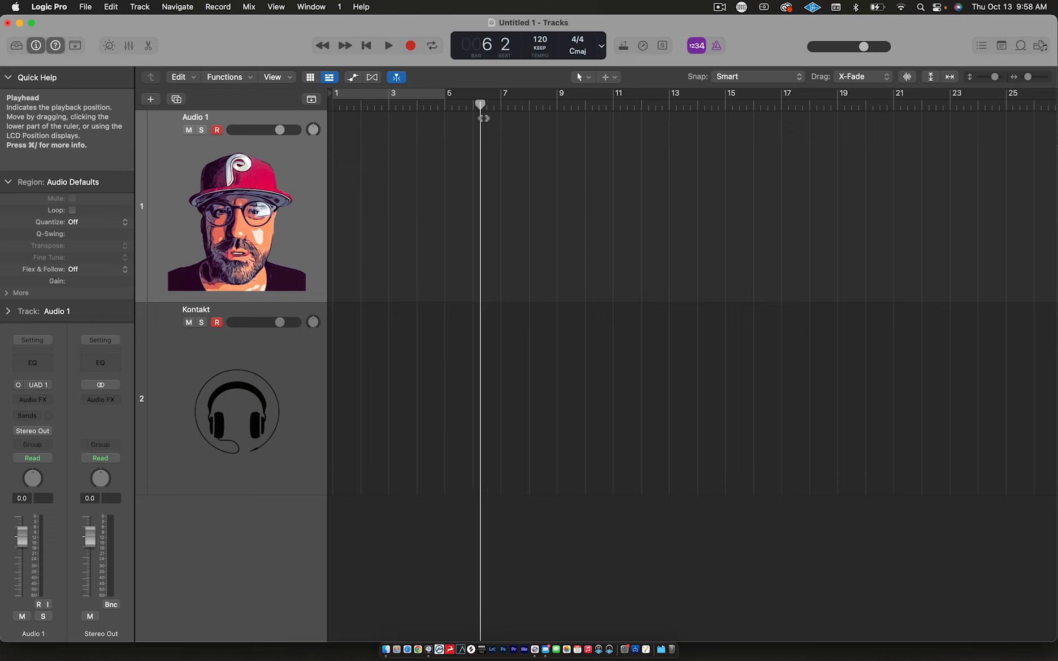
click(392, 93)
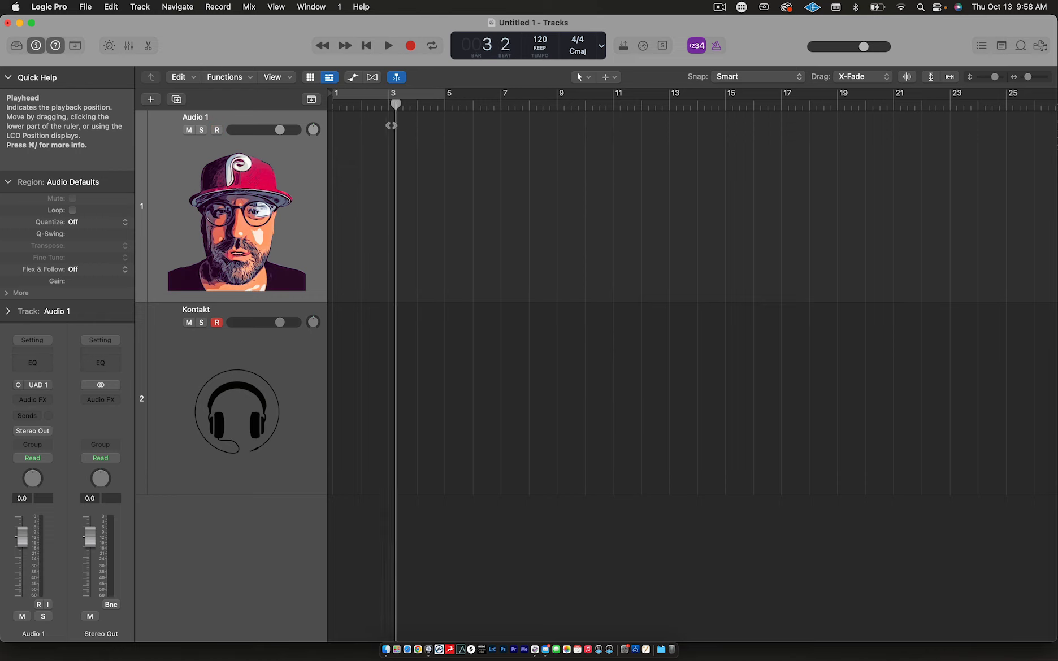
click(531, 106)
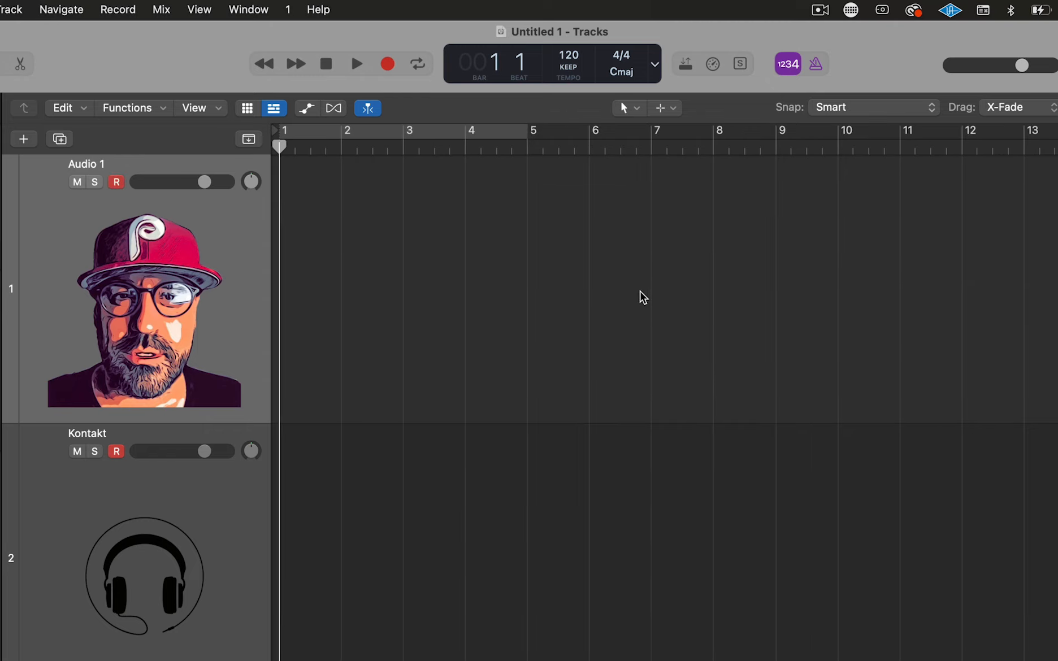
click(116, 182)
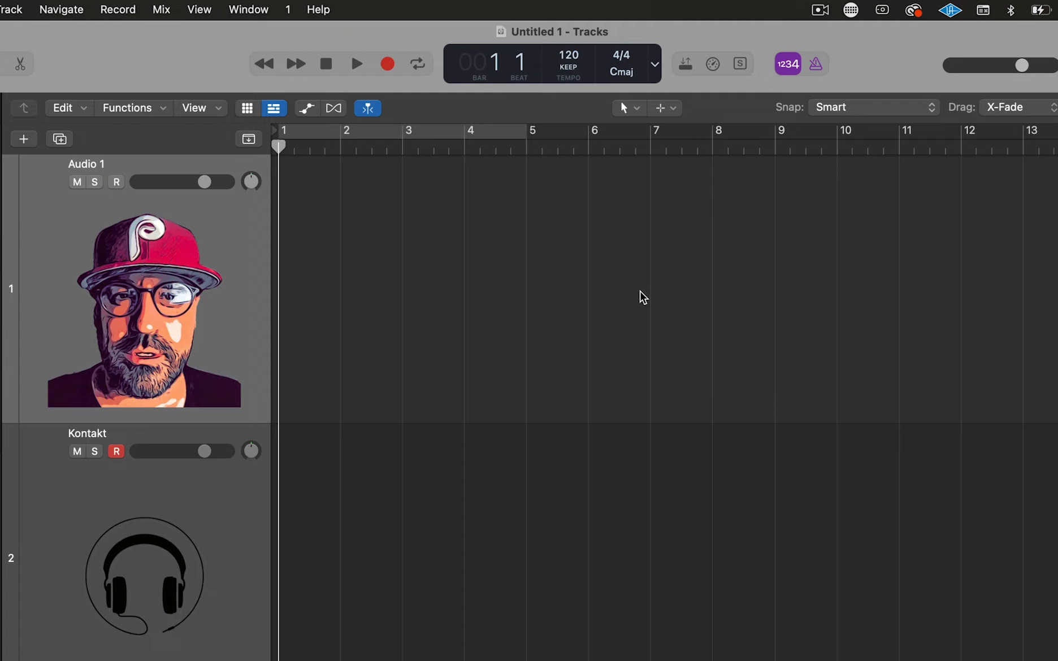
click(116, 182)
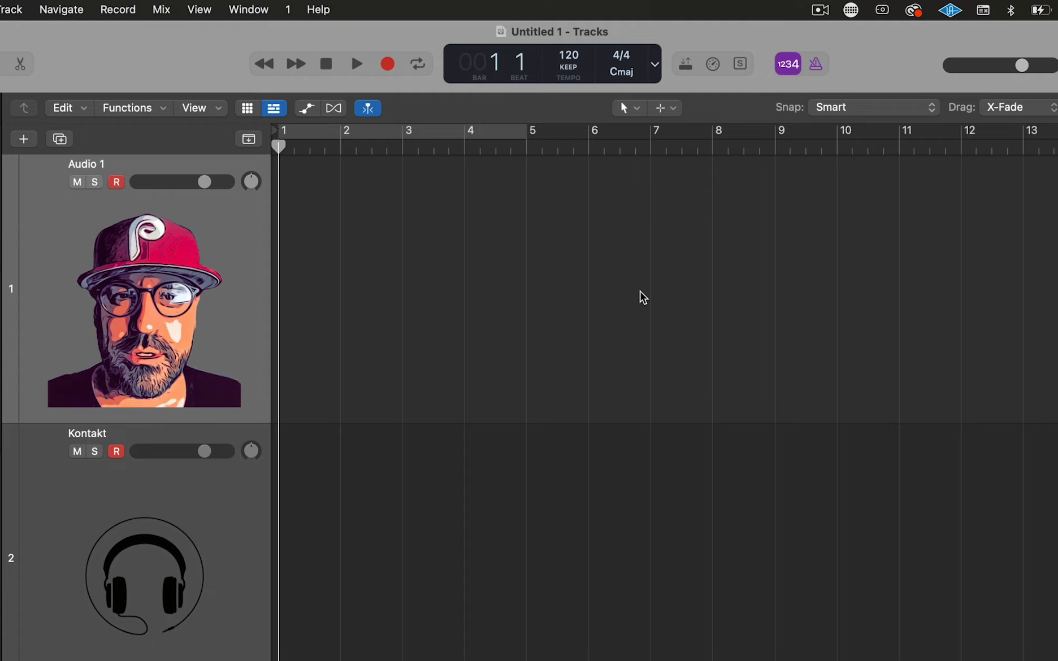
mouse_move(635, 248)
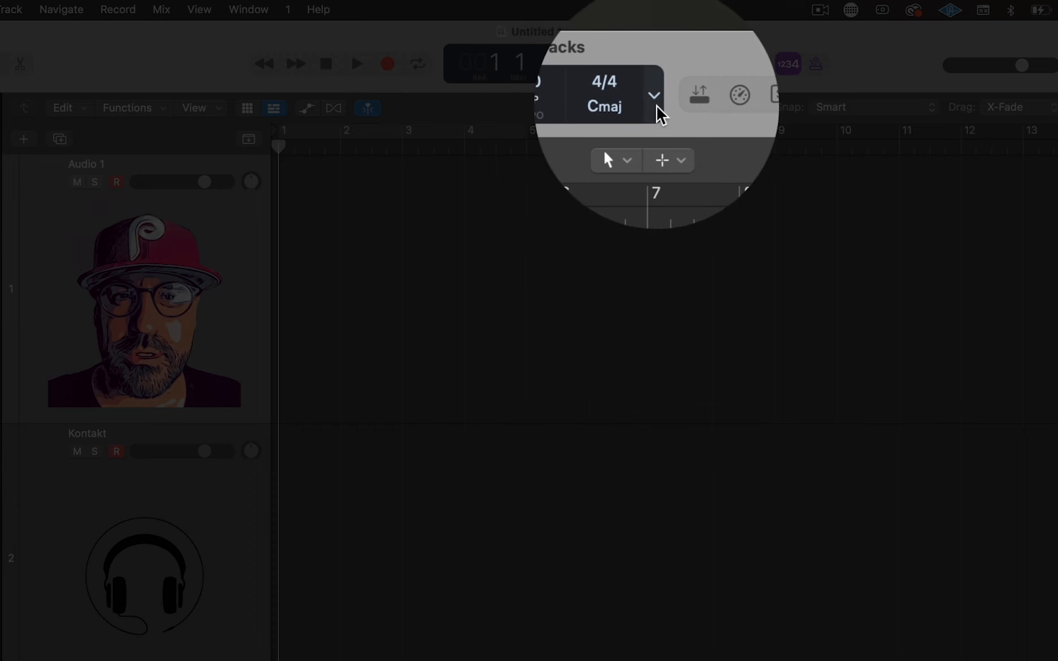
mouse_move(658, 74)
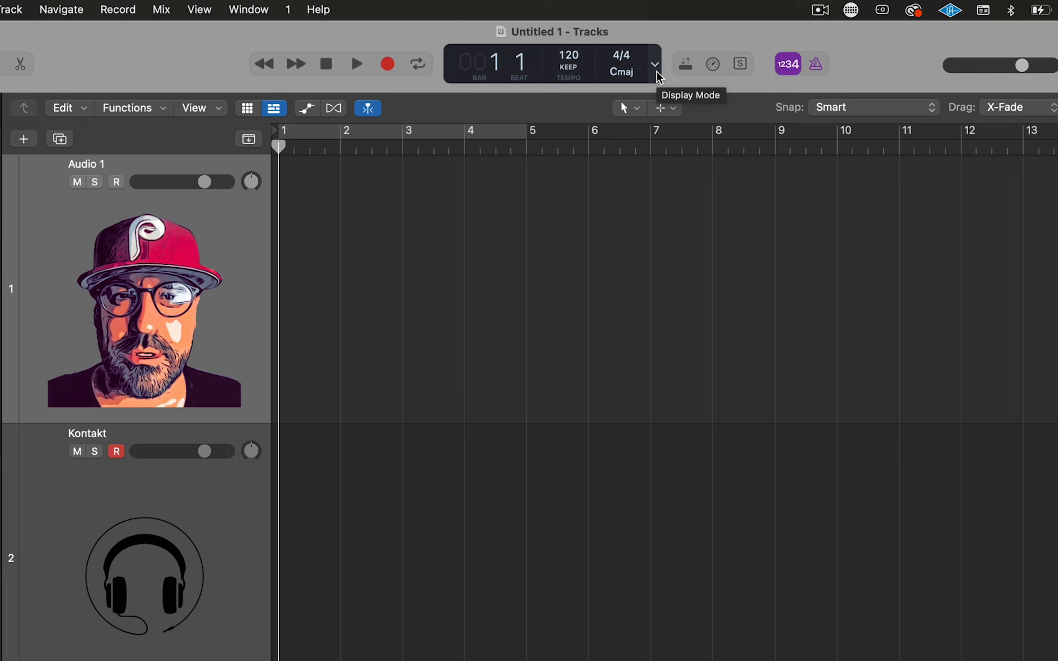
Peek at the LCD Display Mode list, then stop playback and return to the project start.
click(656, 65)
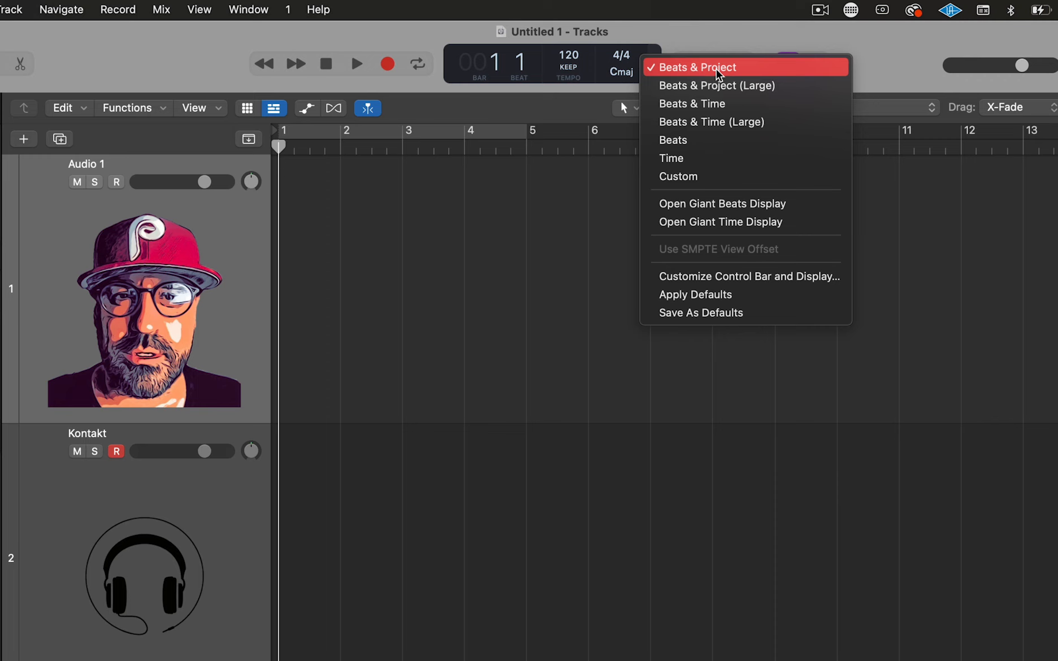
click(696, 68)
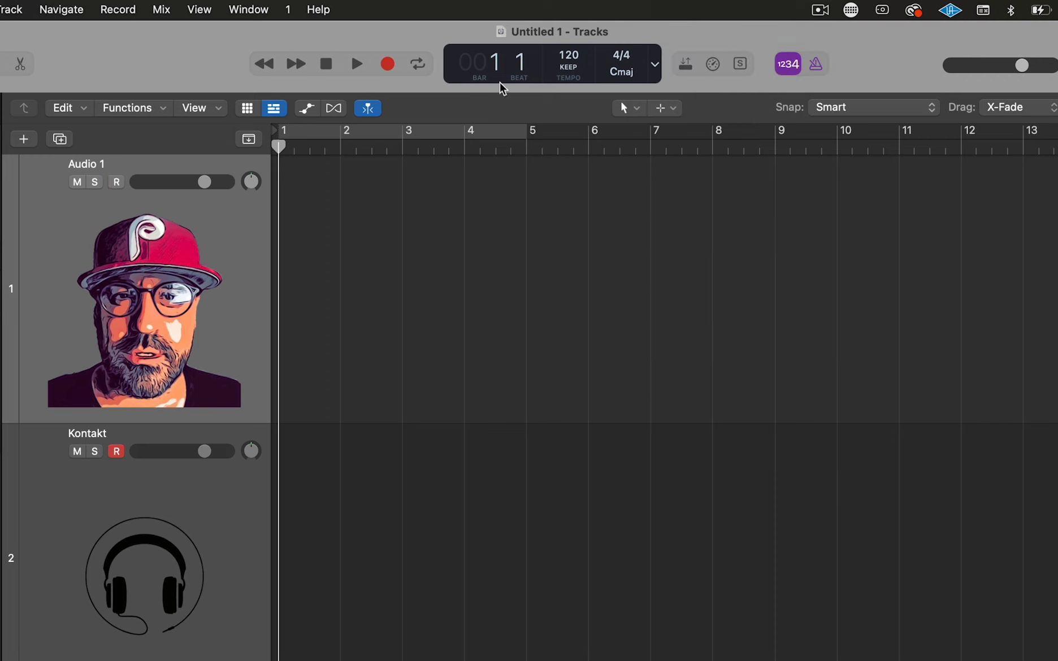
click(656, 63)
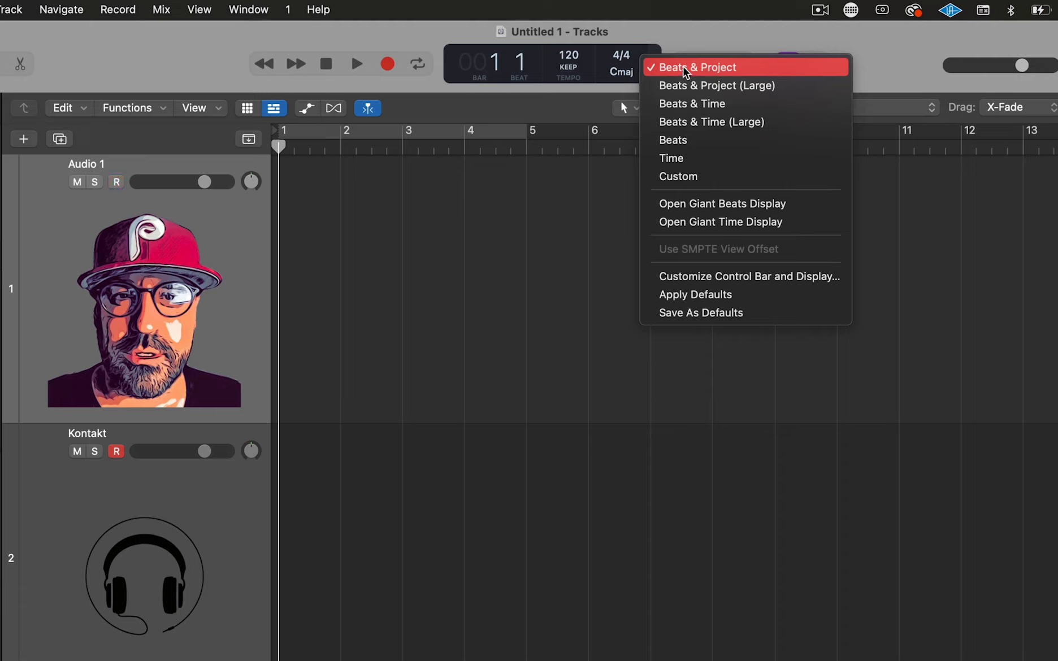
click(697, 68)
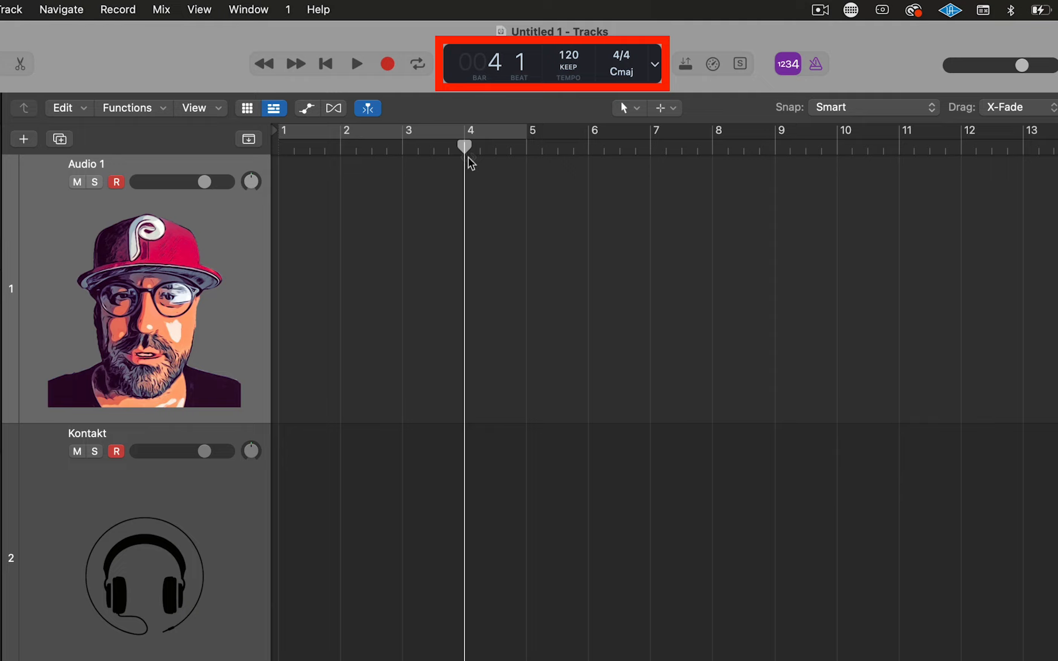
mouse_move(478, 138)
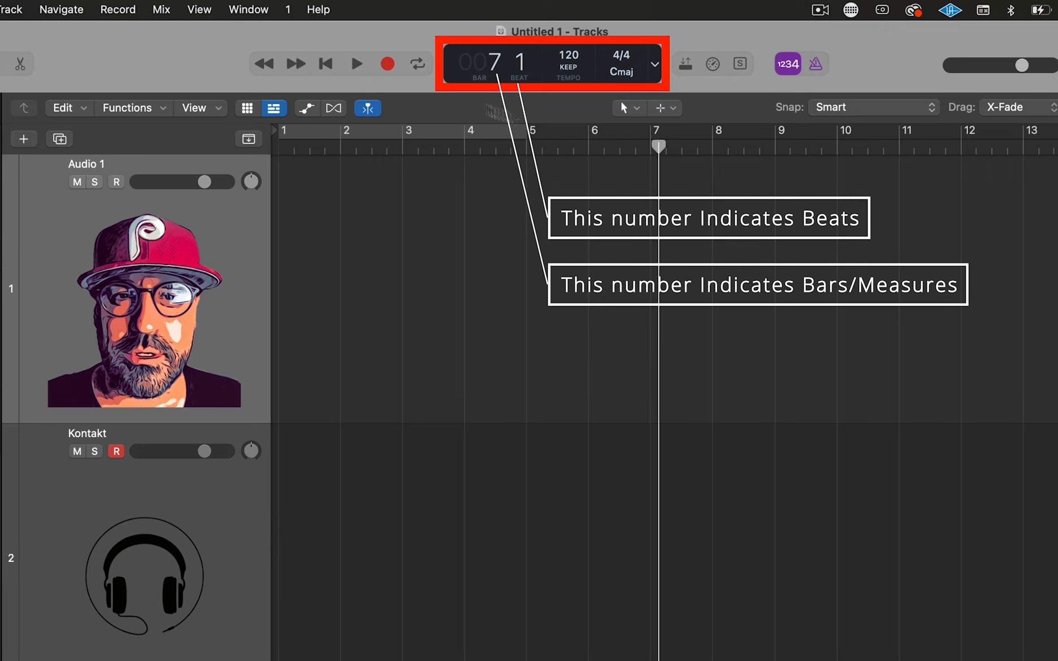
click(356, 64)
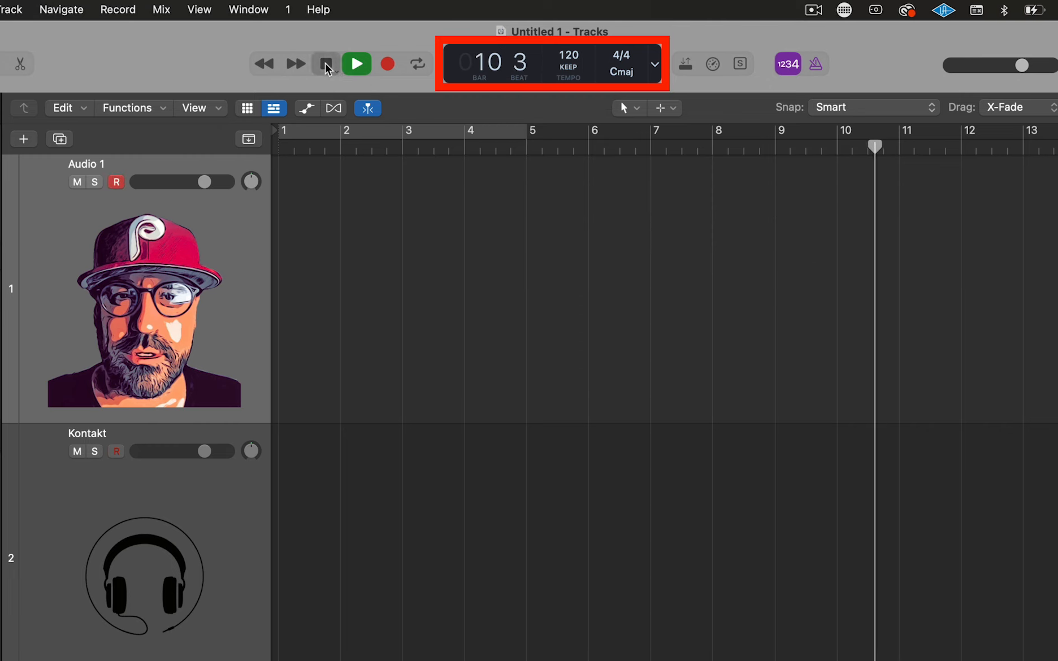
click(324, 63)
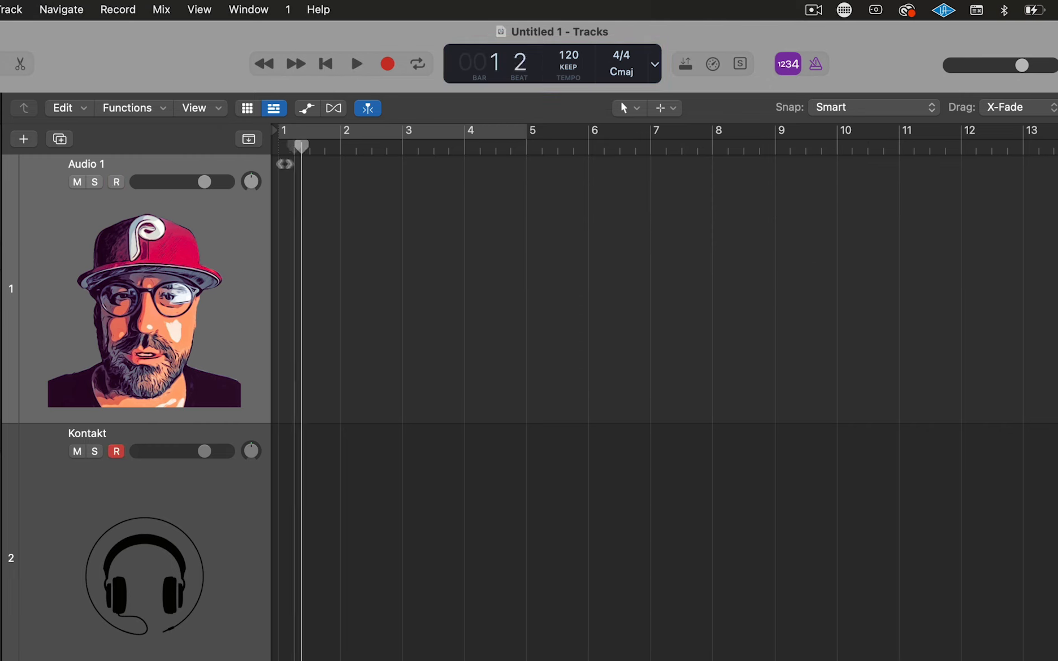
click(355, 63)
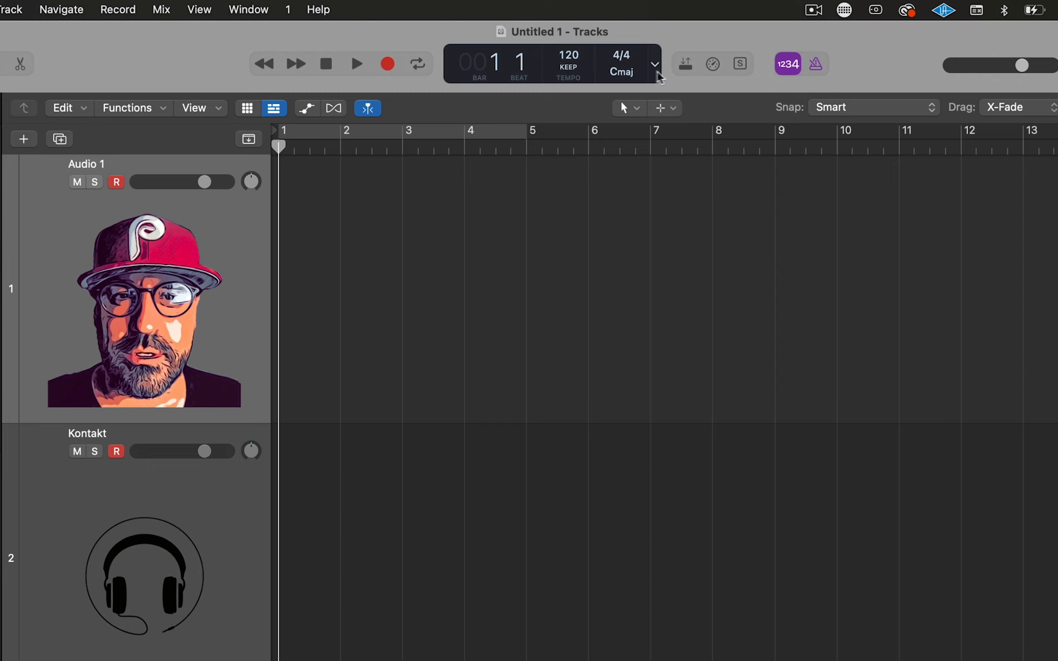
Choose Beats & Project (Large) so the LCD adds division and tick readouts.
click(657, 66)
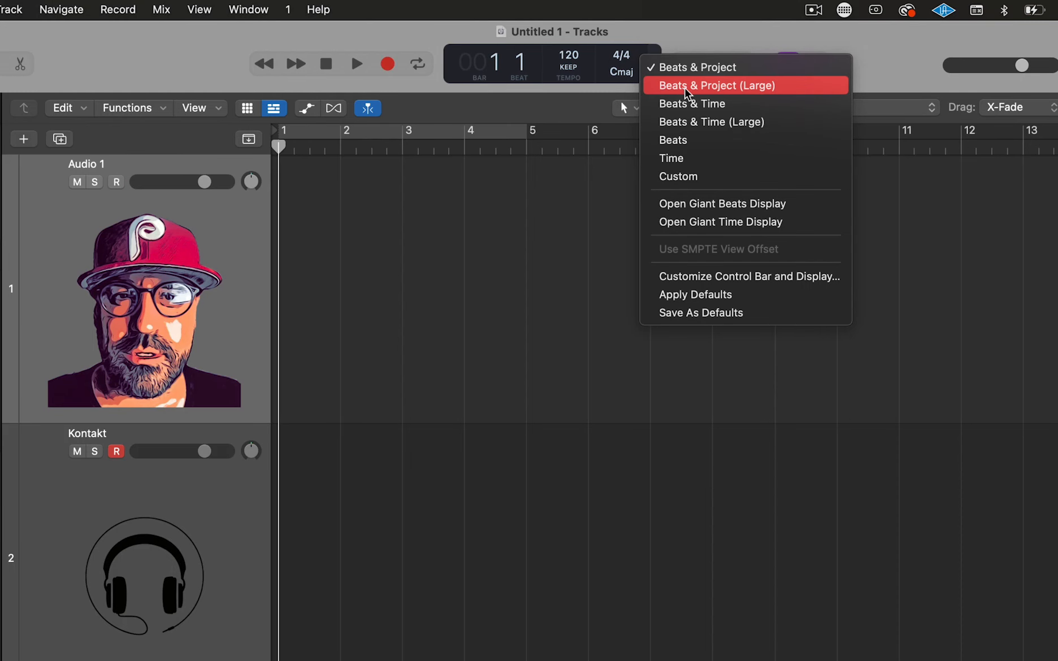
mouse_move(747, 96)
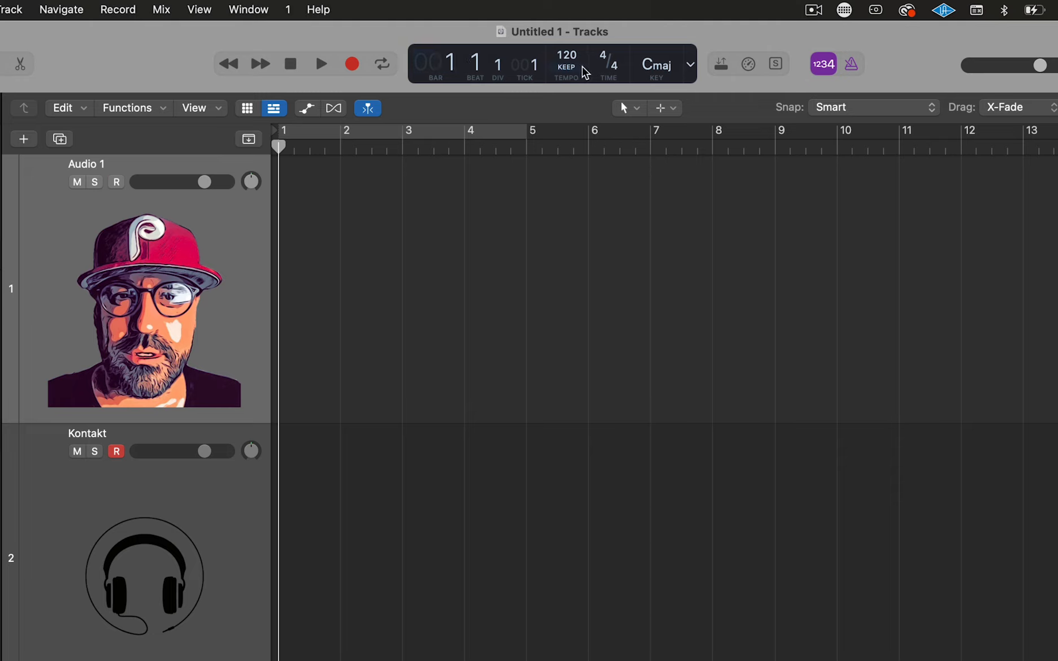
mouse_move(662, 67)
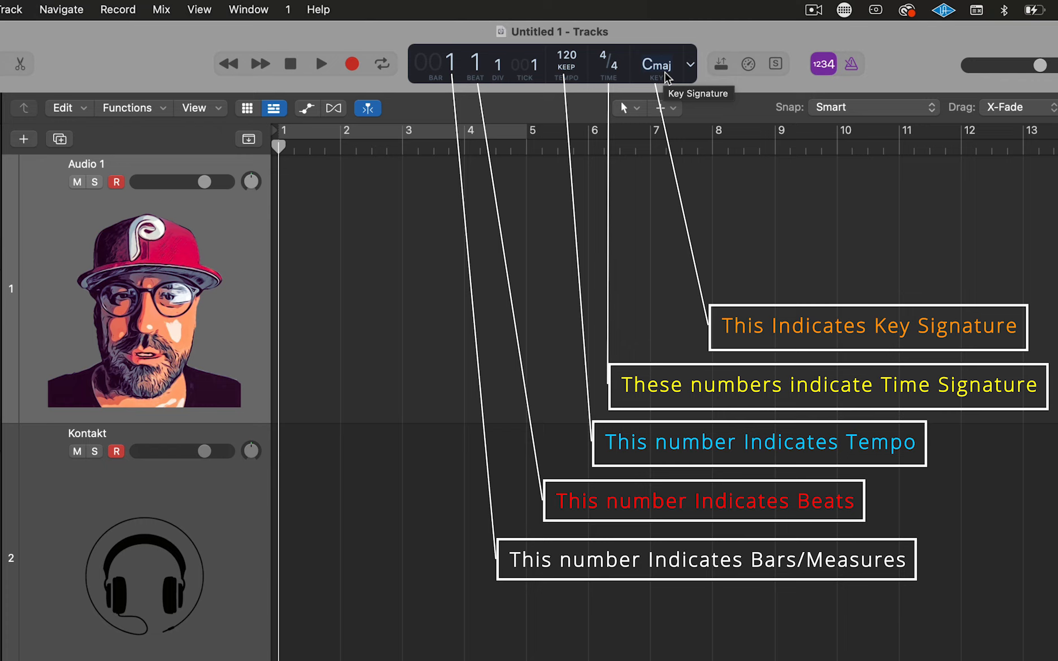
mouse_move(618, 67)
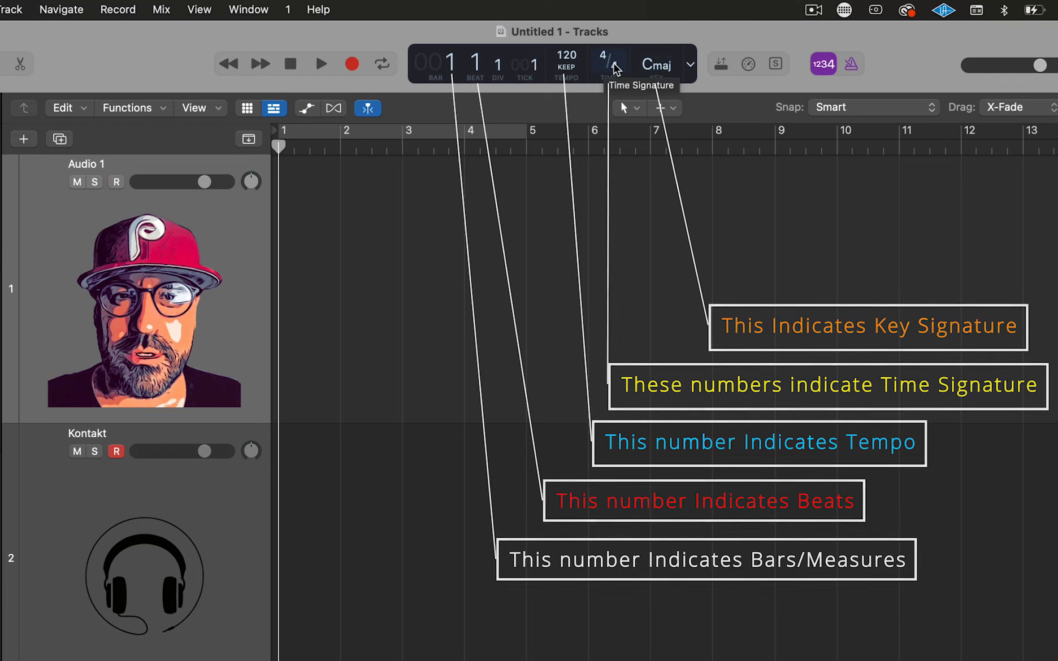
click(691, 64)
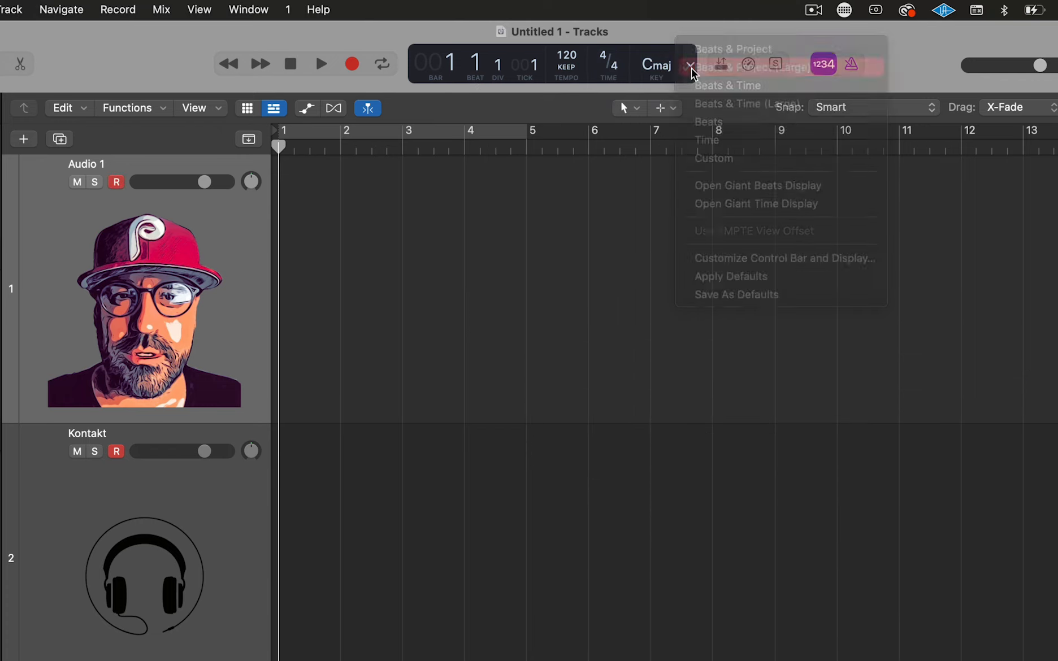
mouse_move(689, 85)
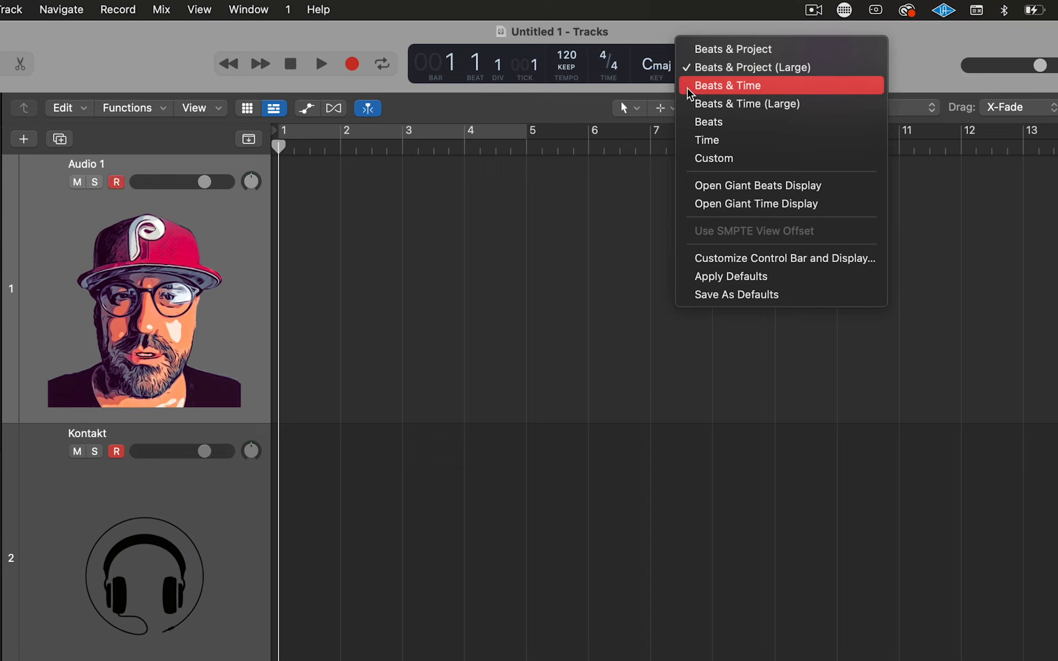
click(728, 84)
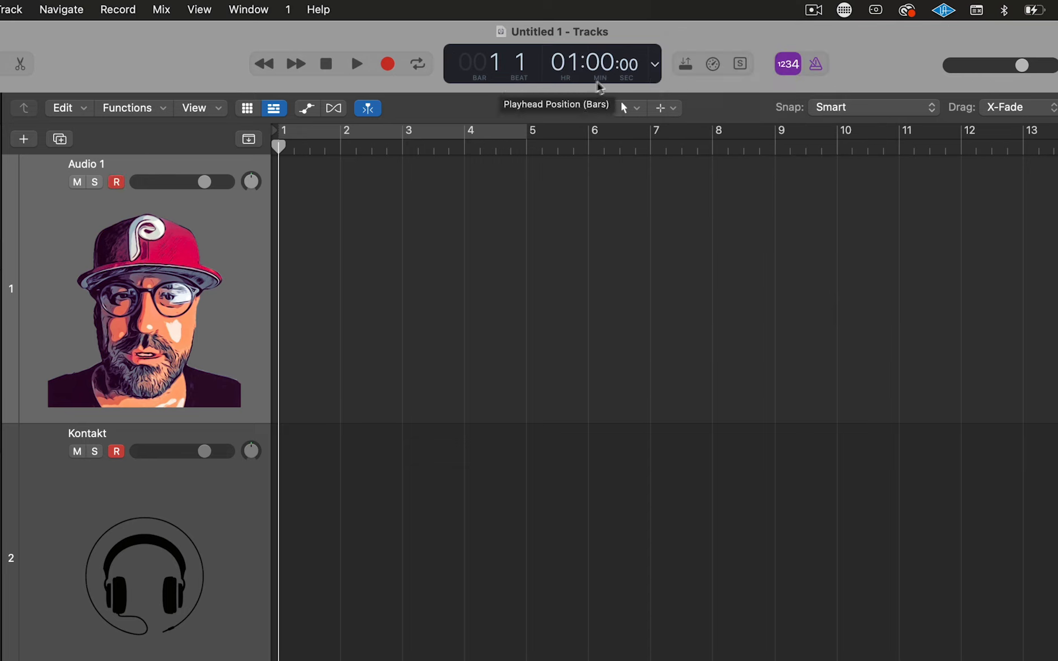
mouse_move(626, 63)
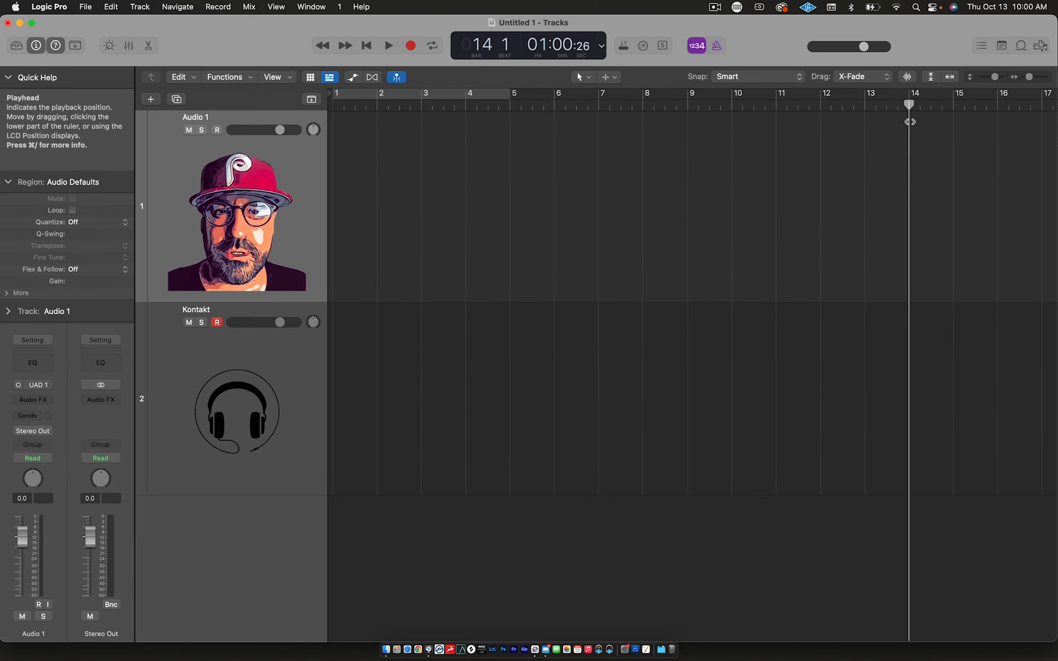
mouse_move(486, 57)
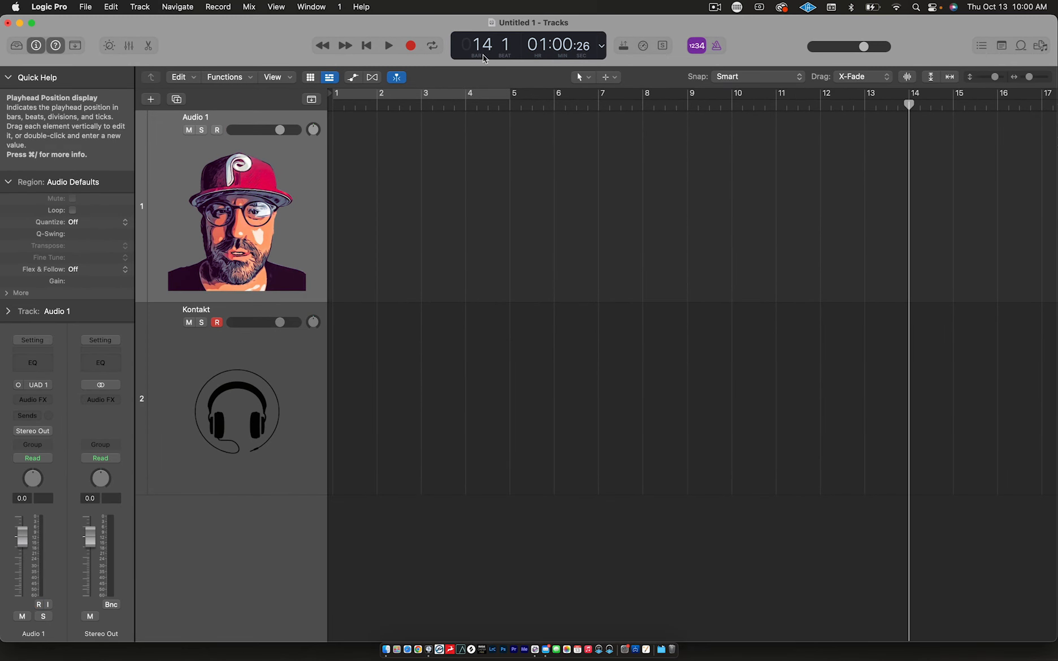
mouse_move(486, 55)
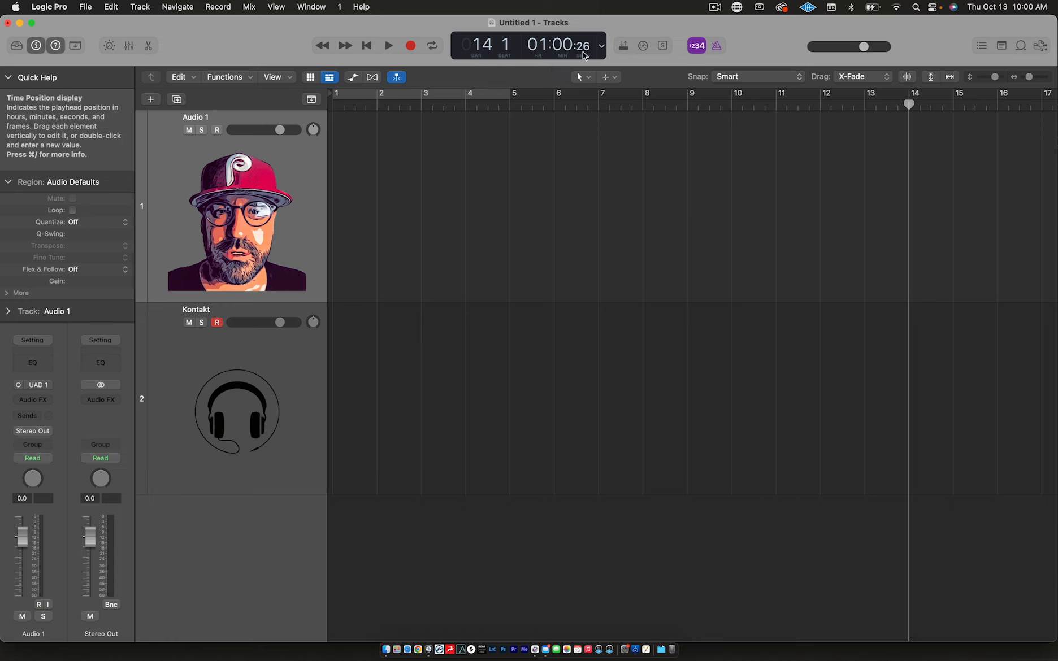
mouse_move(585, 55)
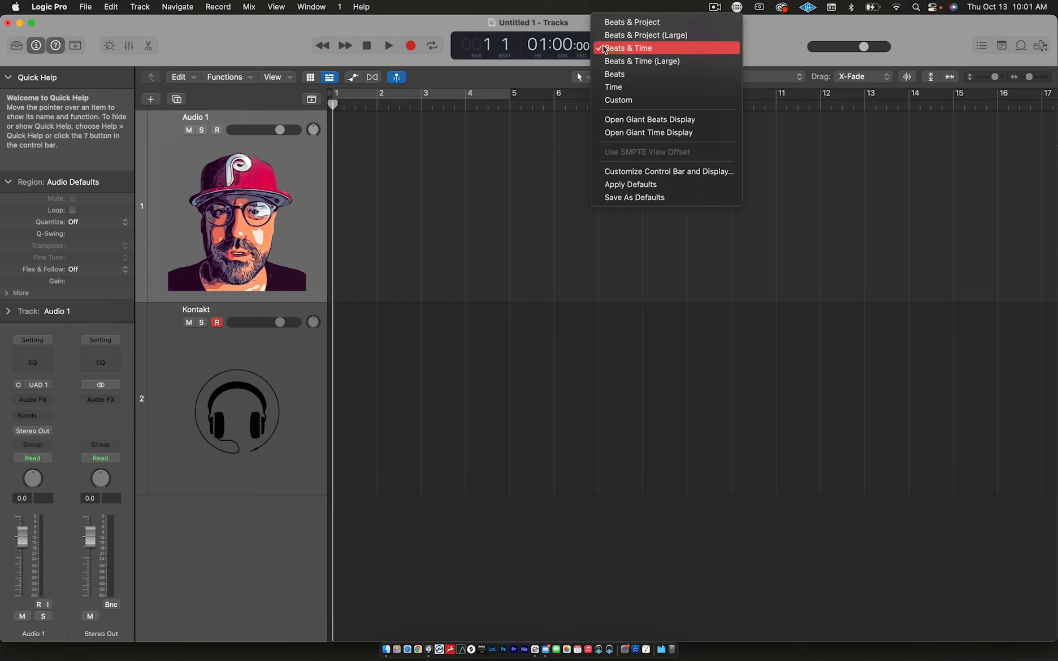
mouse_move(642, 60)
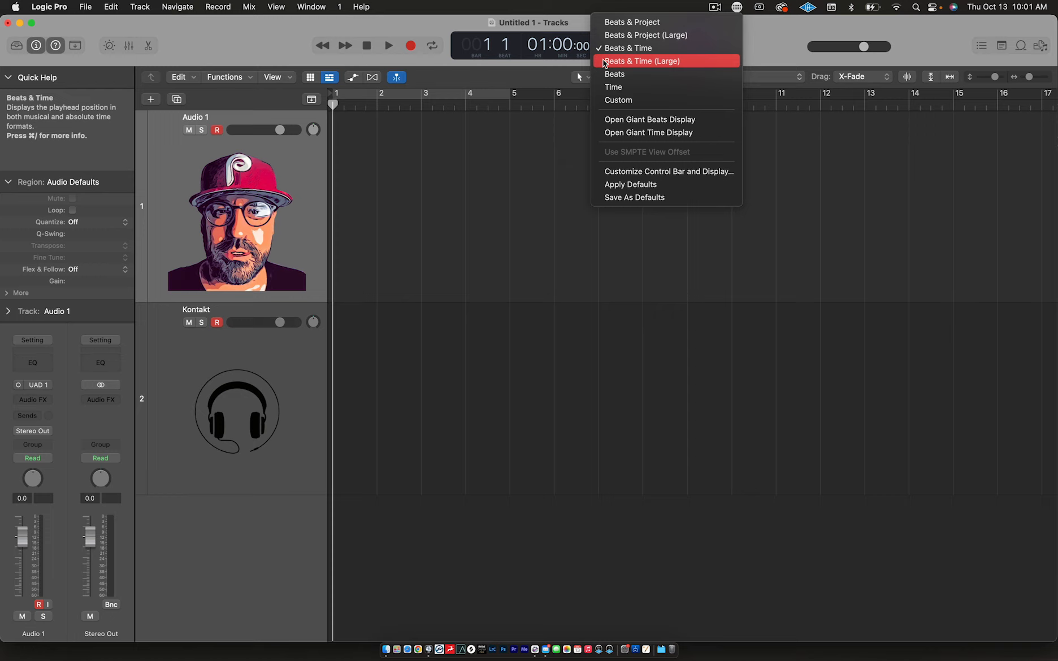
Switch the LCD through Beats & Time (Large), Beats, and finally Time only.
click(640, 61)
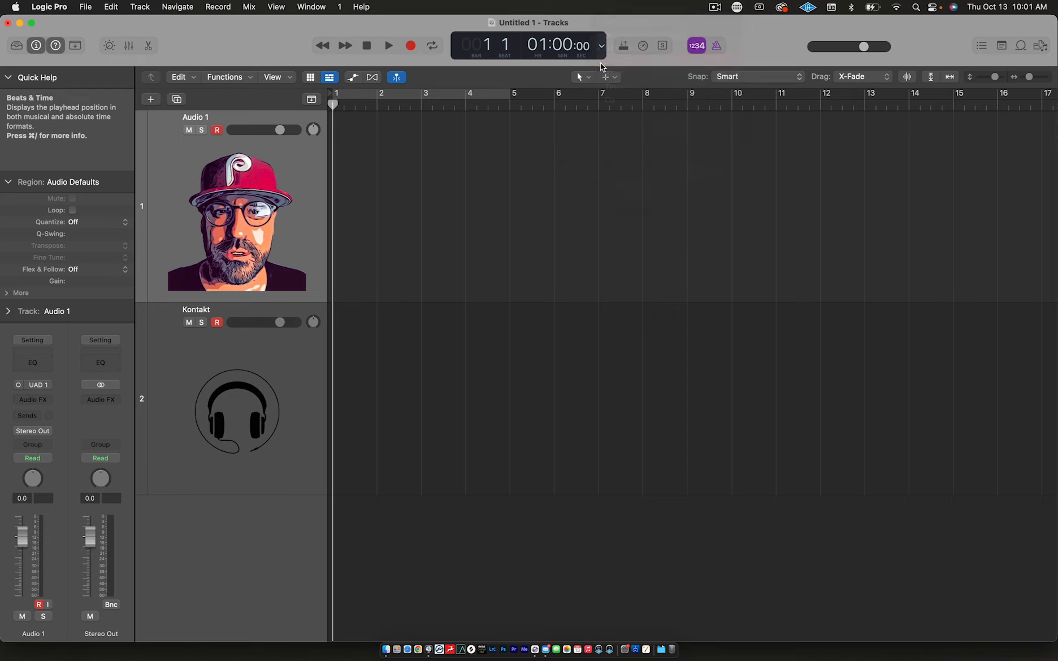
mouse_move(623, 59)
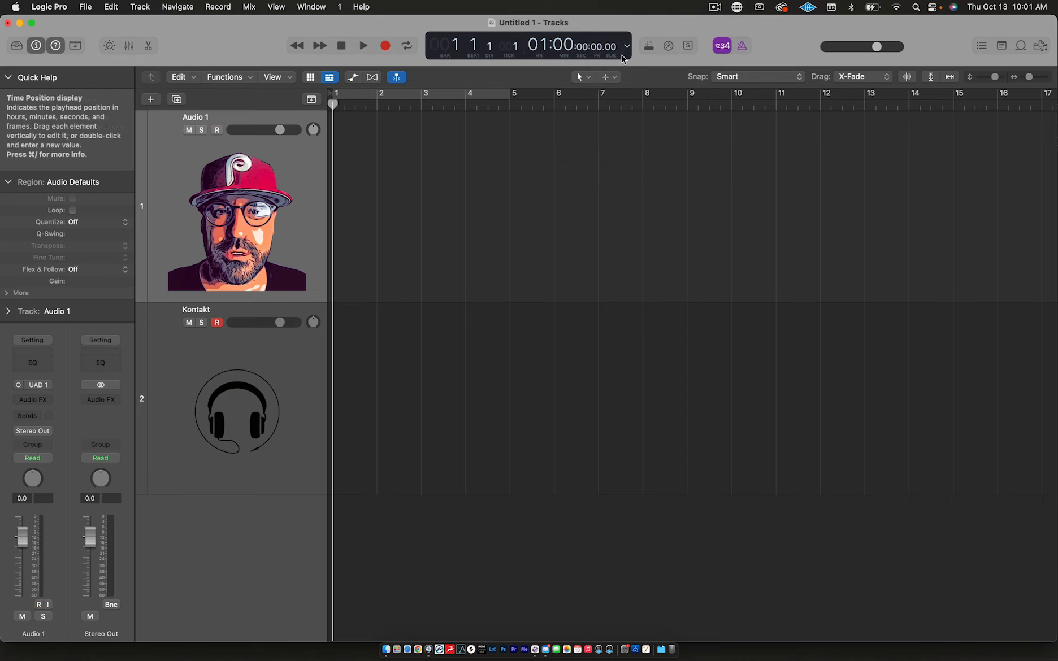
click(625, 47)
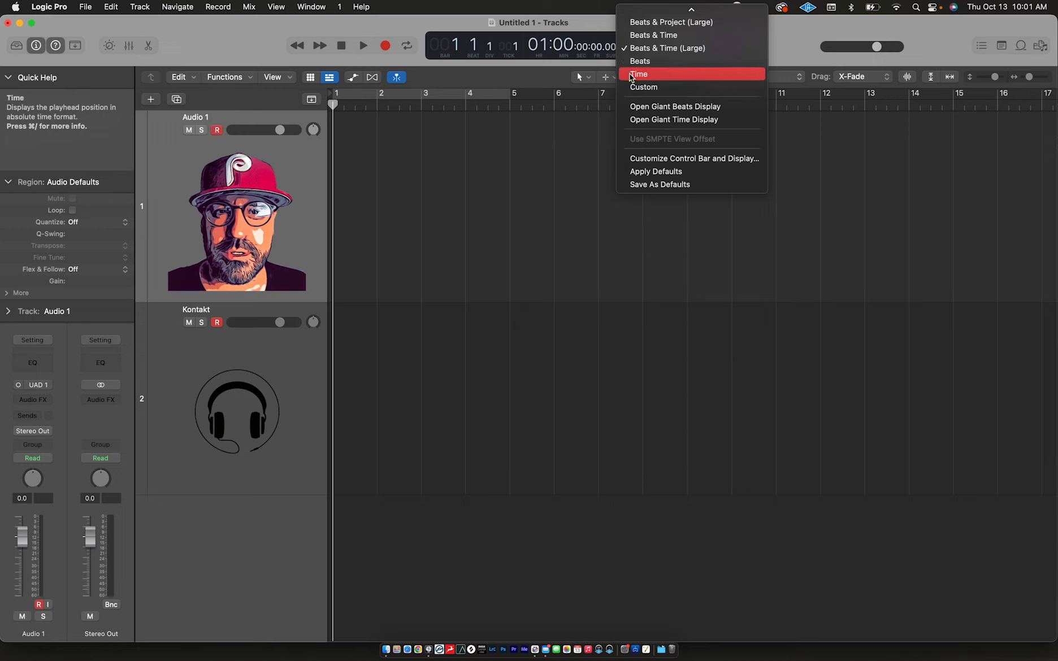
click(641, 60)
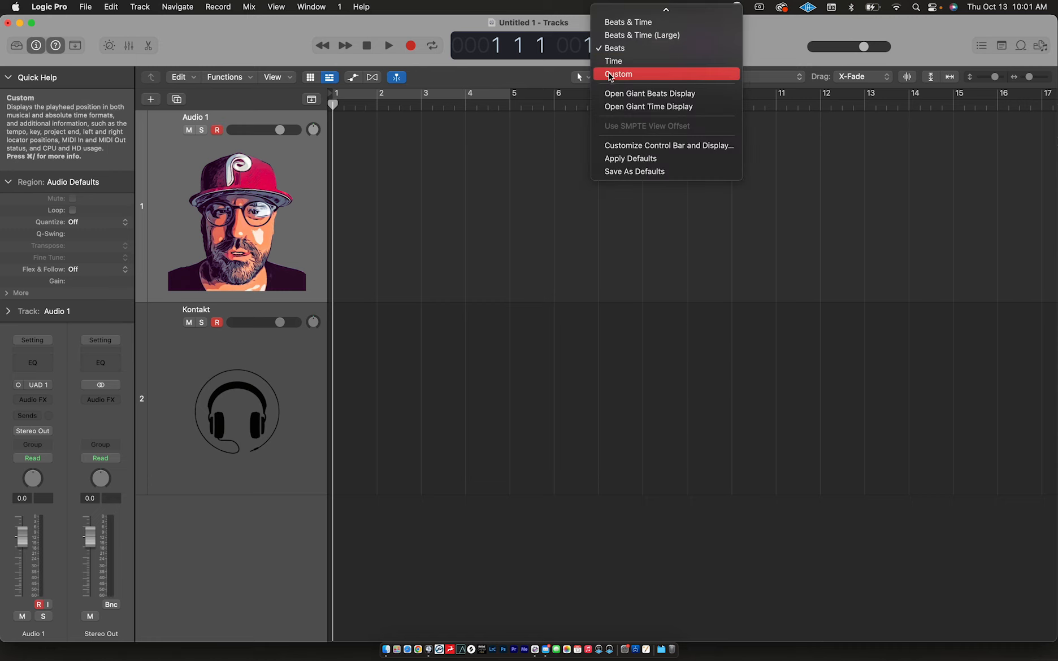
click(613, 60)
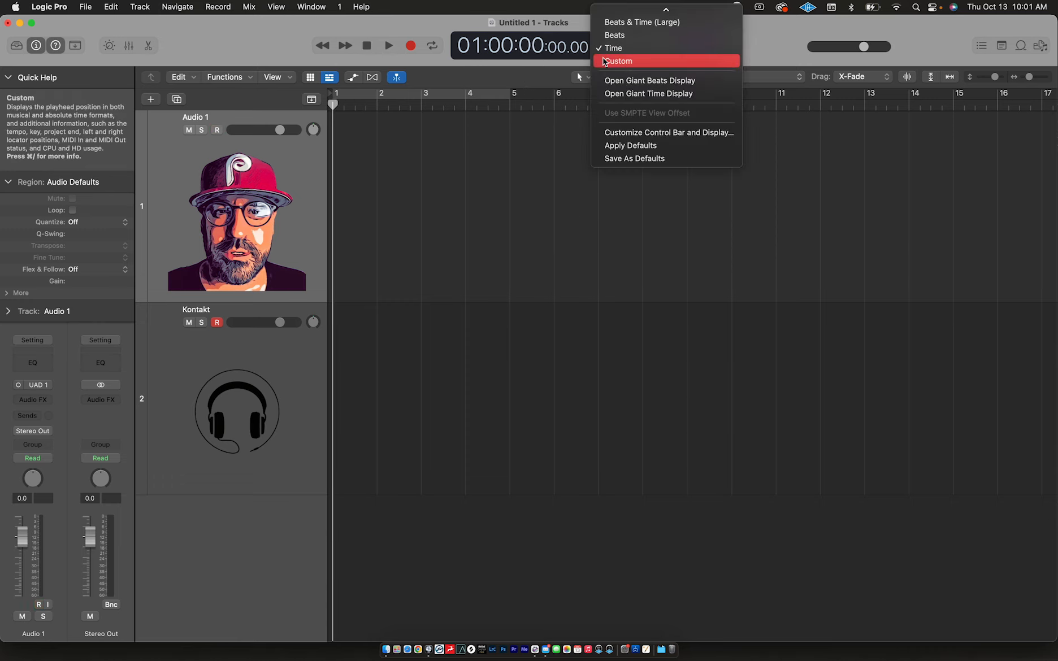
Set the LCD to the Custom layout with time, bars, tempo, MIDI and CPU meters.
click(618, 60)
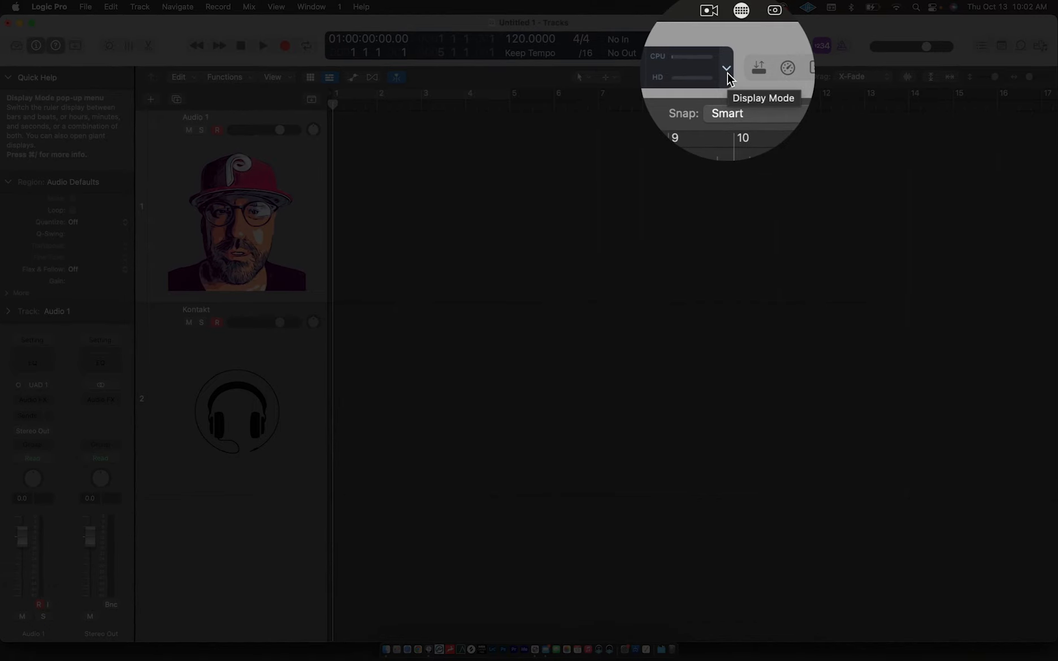
Open the Giant Time Display window from the LCD Display Mode menu.
click(724, 67)
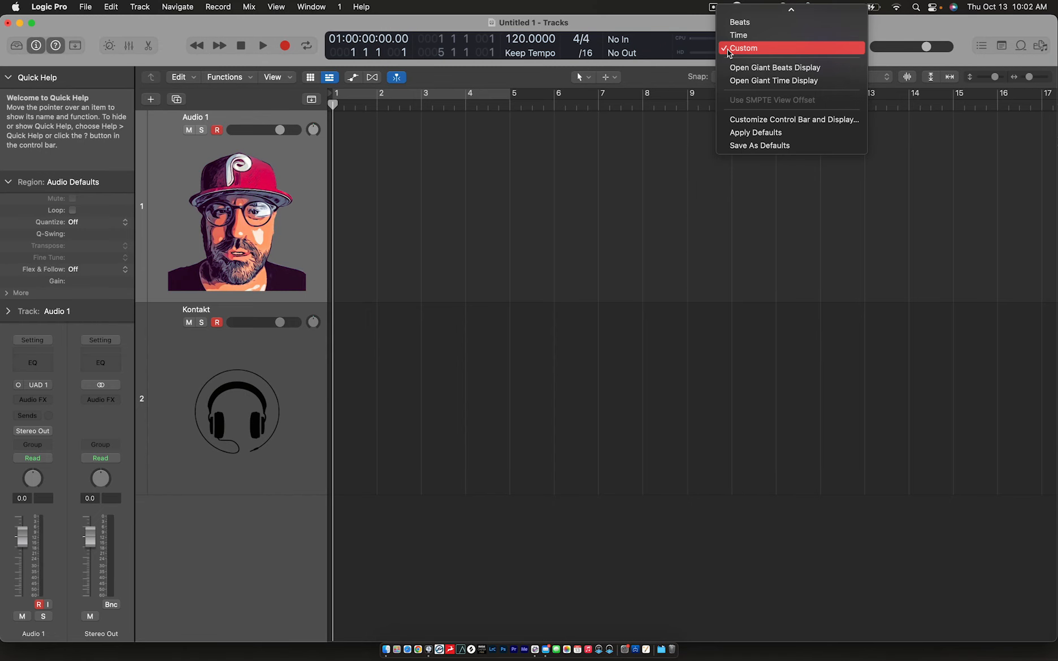
mouse_move(795, 80)
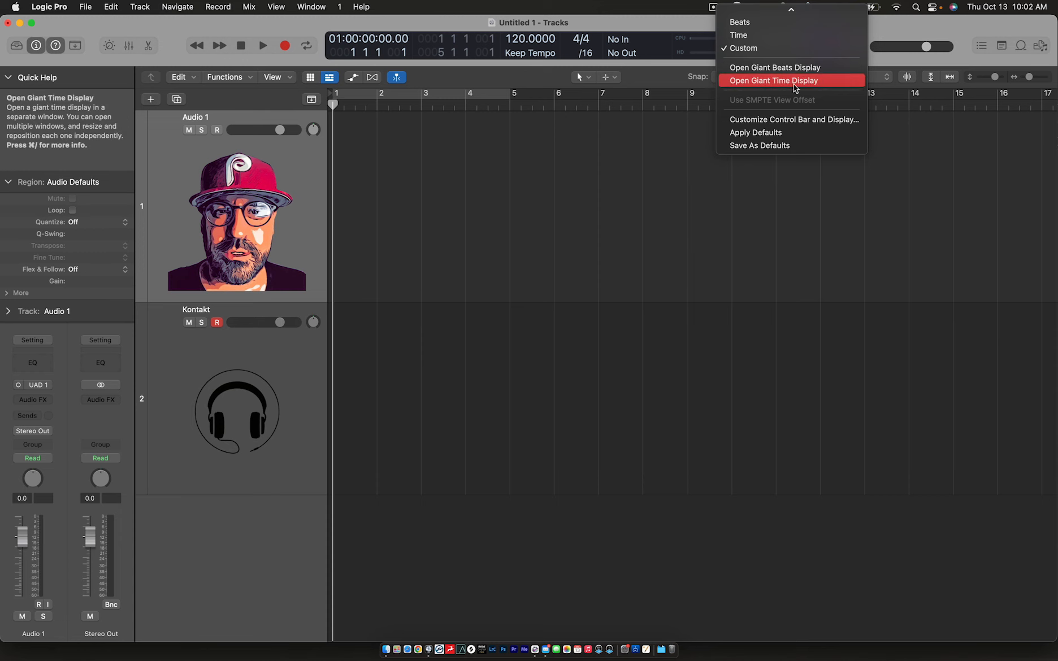
click(776, 81)
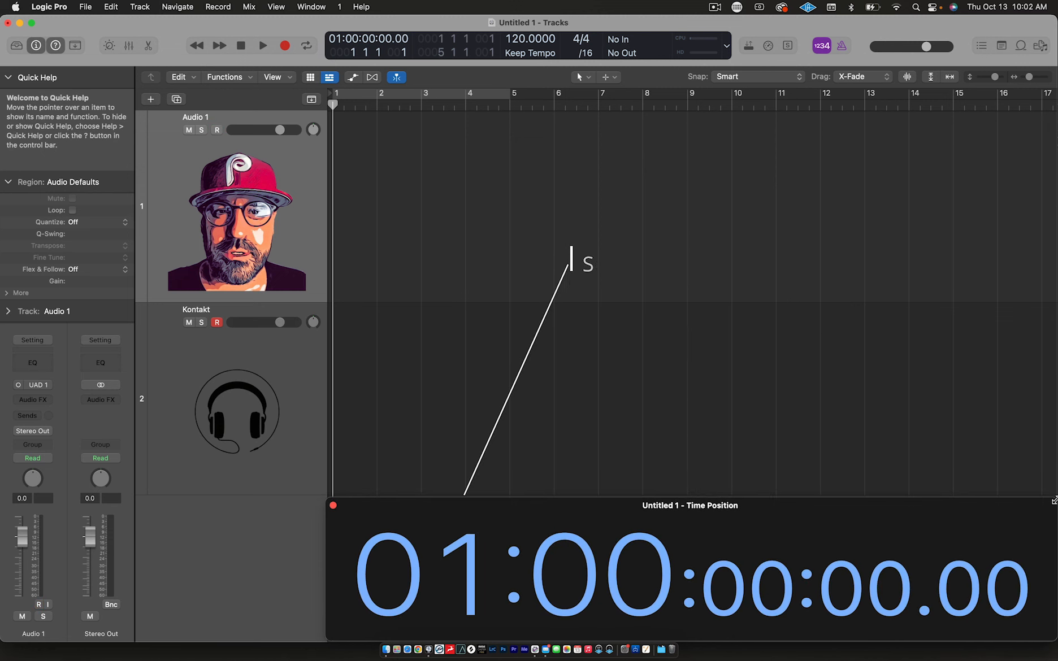
mouse_move(377, 243)
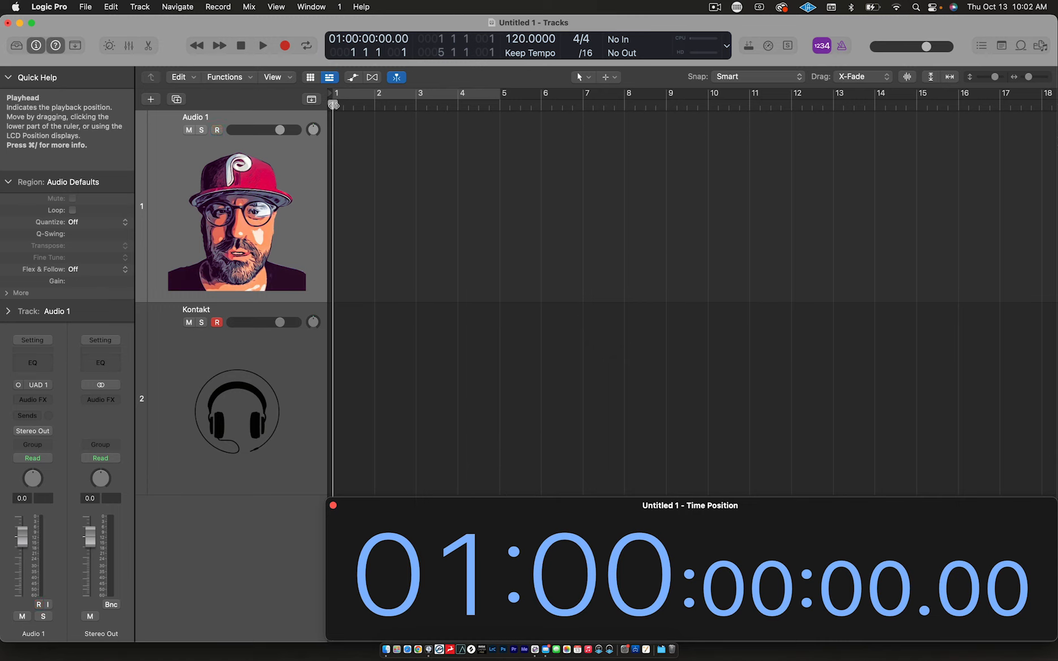
mouse_move(332, 104)
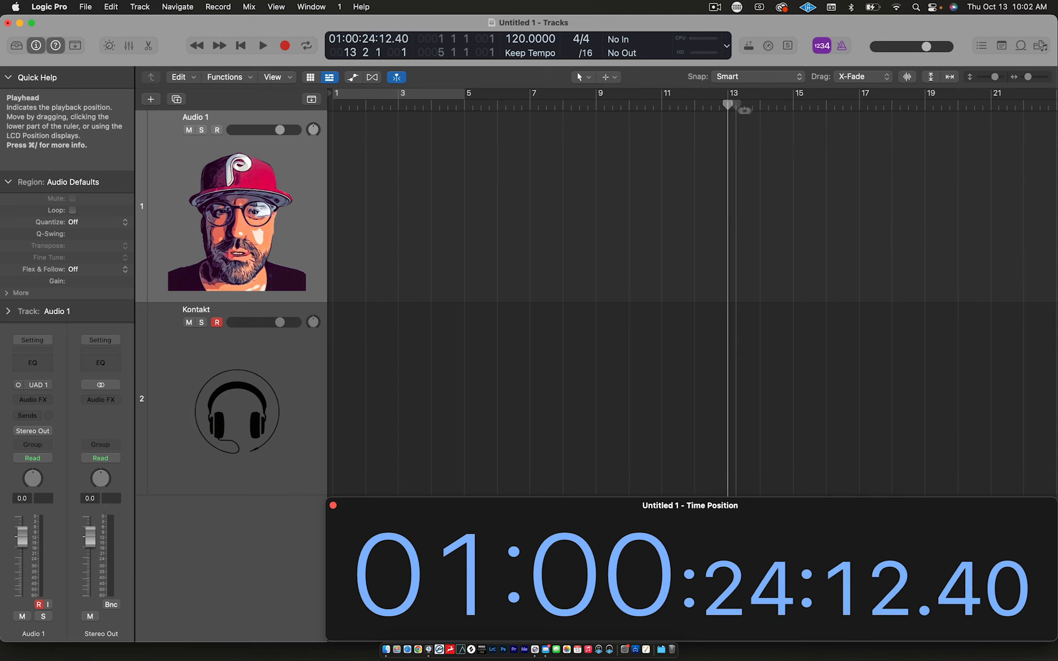
Place the playhead at 01:00:30:00 (bar 16) and turn Cycle on.
click(835, 106)
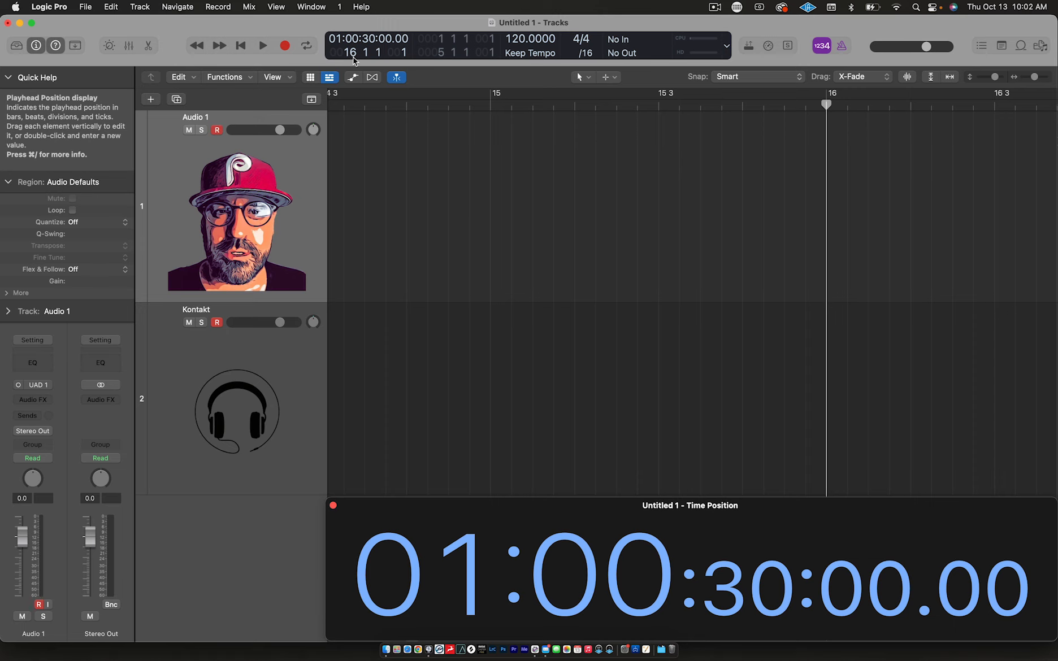
mouse_move(831, 99)
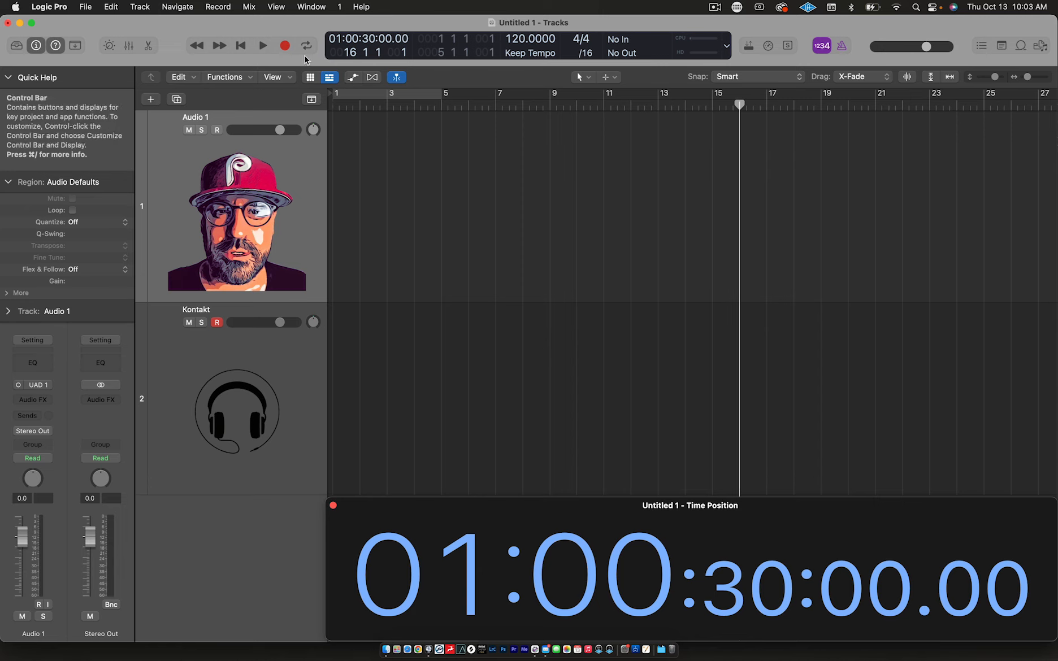
click(306, 45)
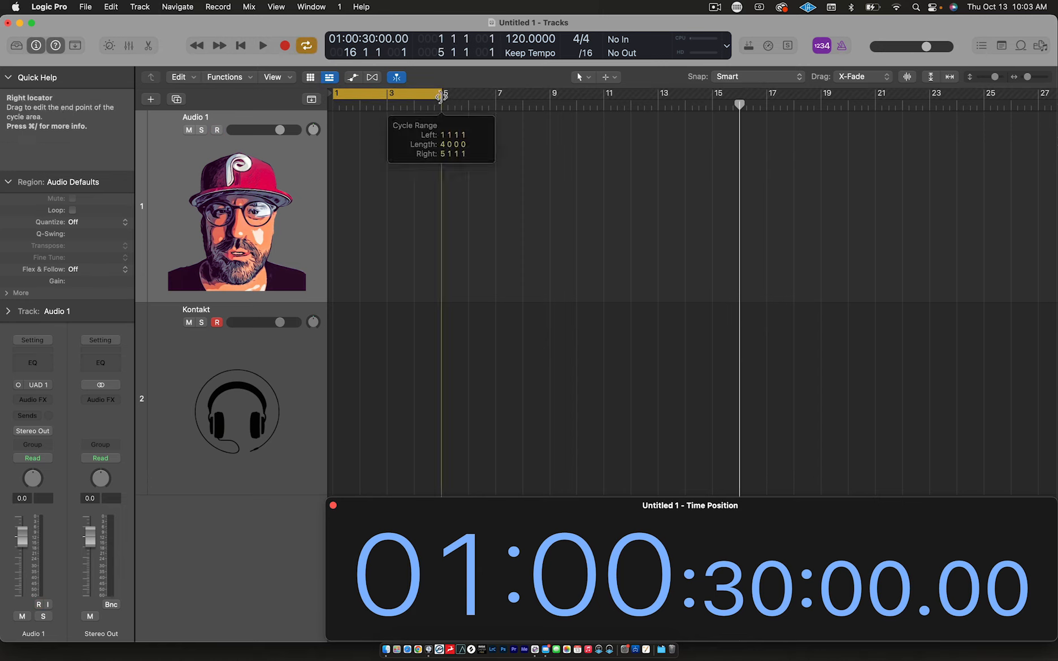
Stretch the cycle area to bars 1–16 and return the LCD to Beats & Project.
drag(441, 95, 739, 106)
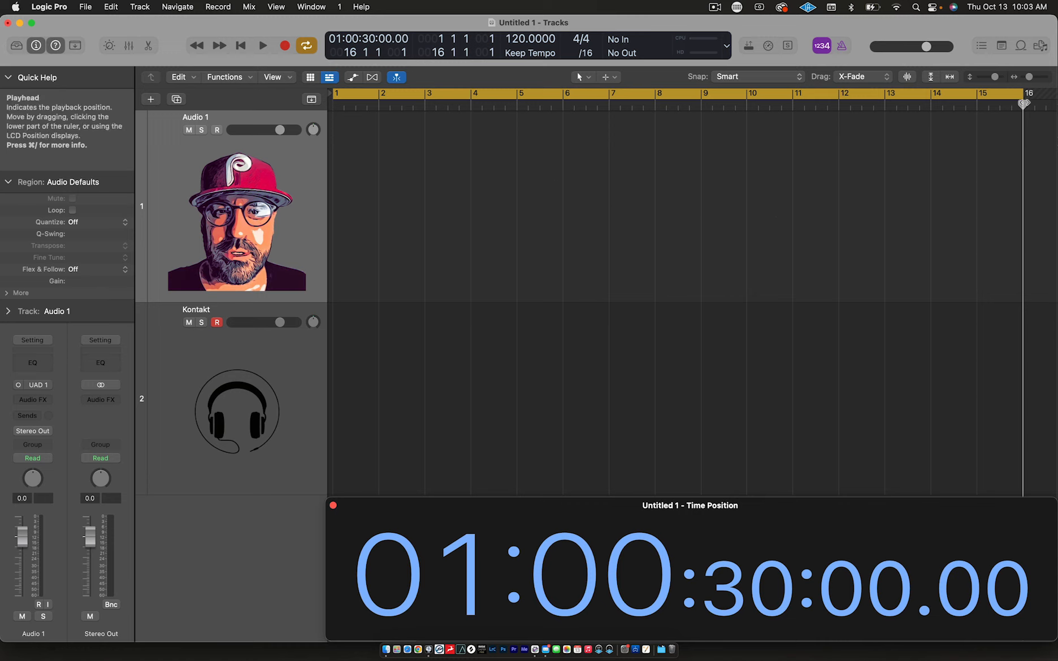
click(864, 587)
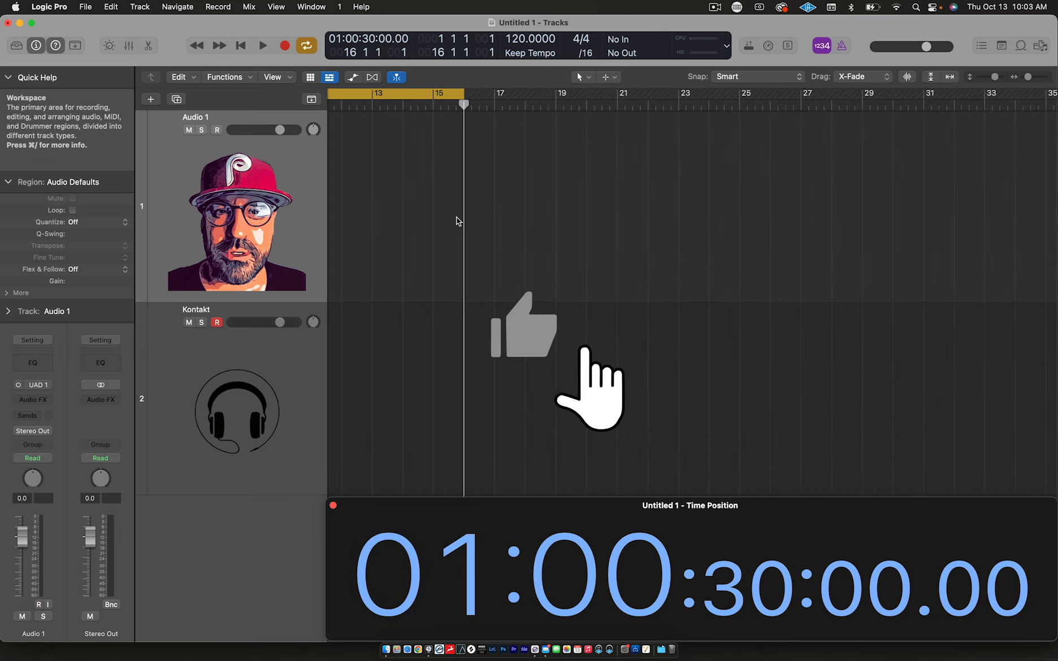
click(305, 45)
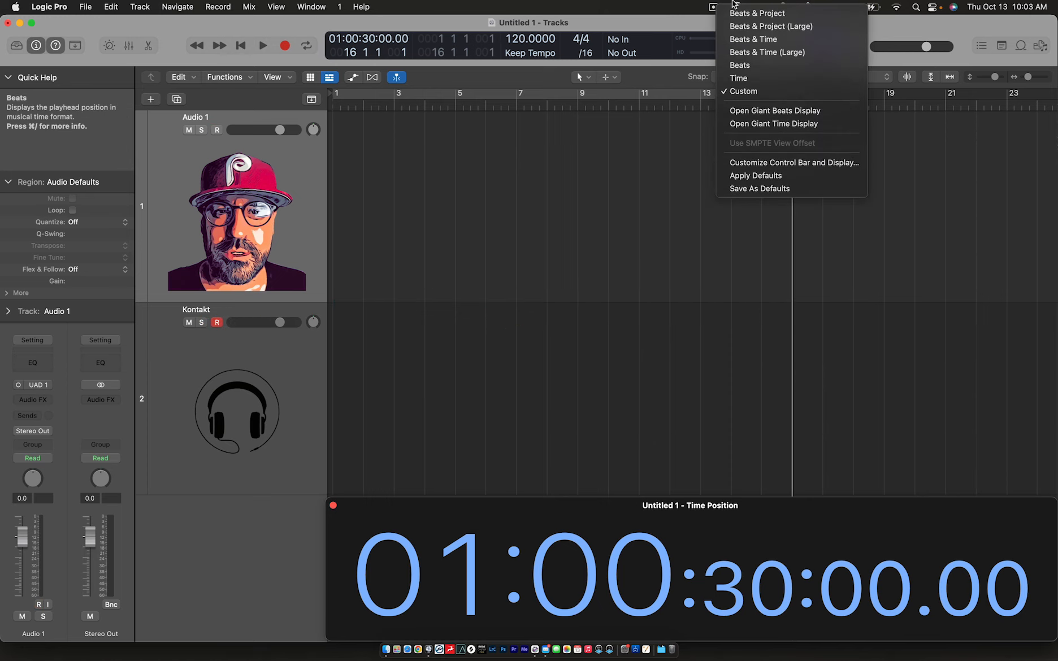
click(739, 65)
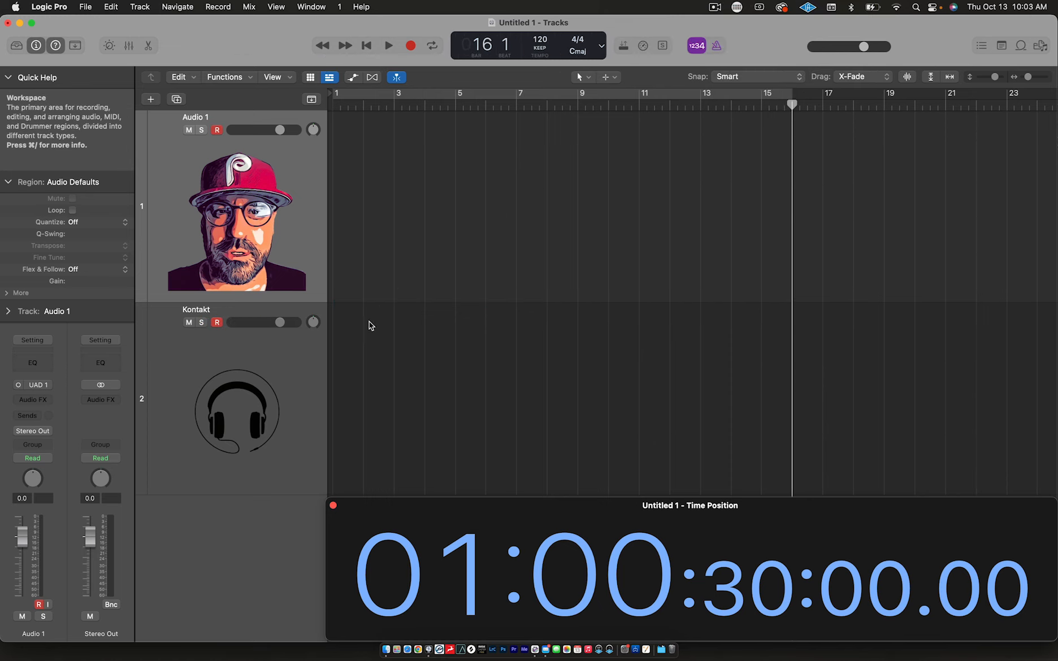